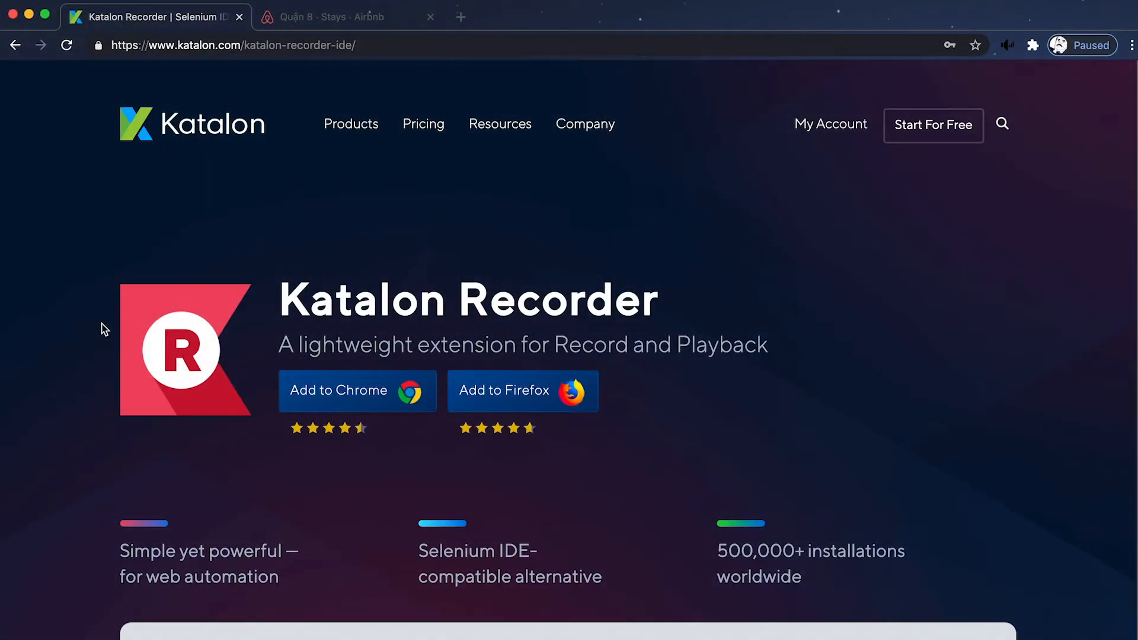
mouse_move(268, 400)
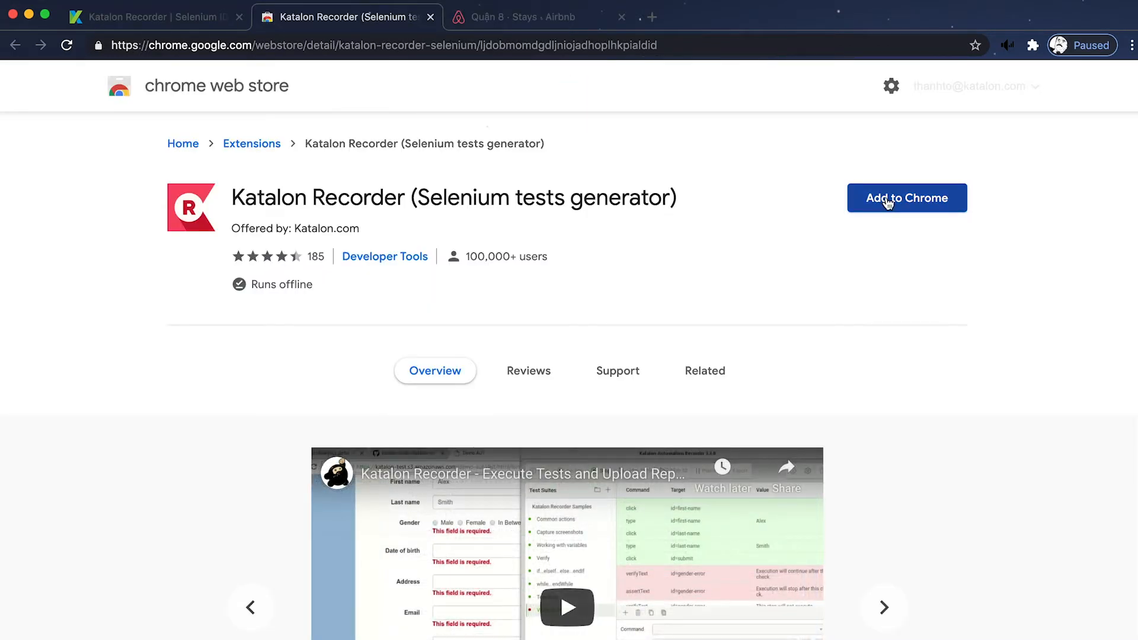
Step: Install the Katalon Recorder extension, confirming the add-extension permission prompt
click(906, 198)
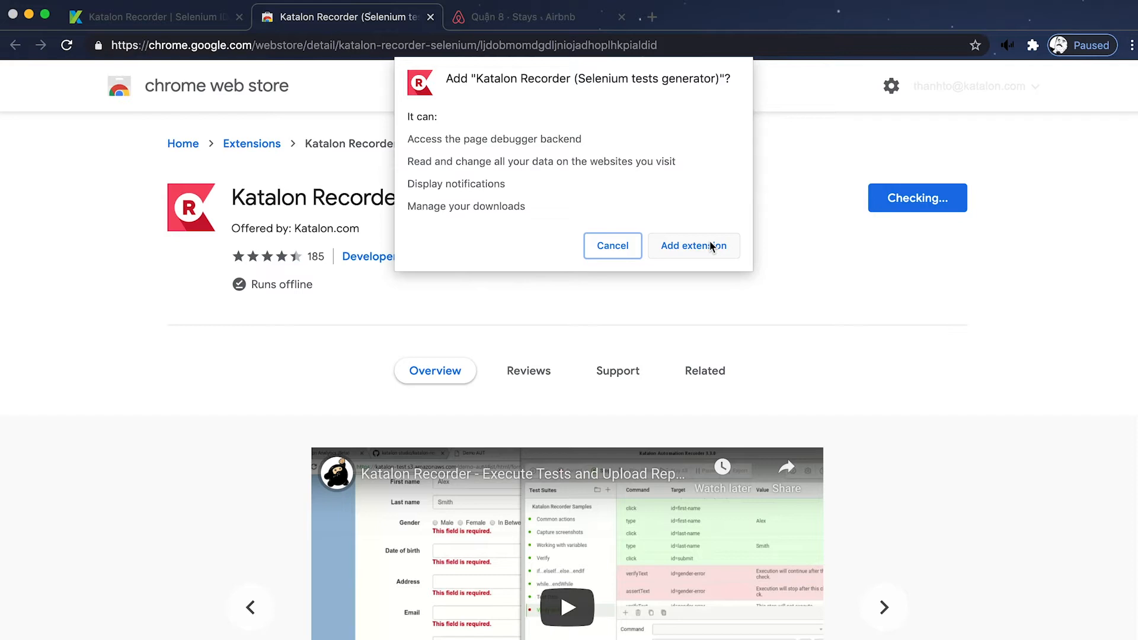
click(692, 245)
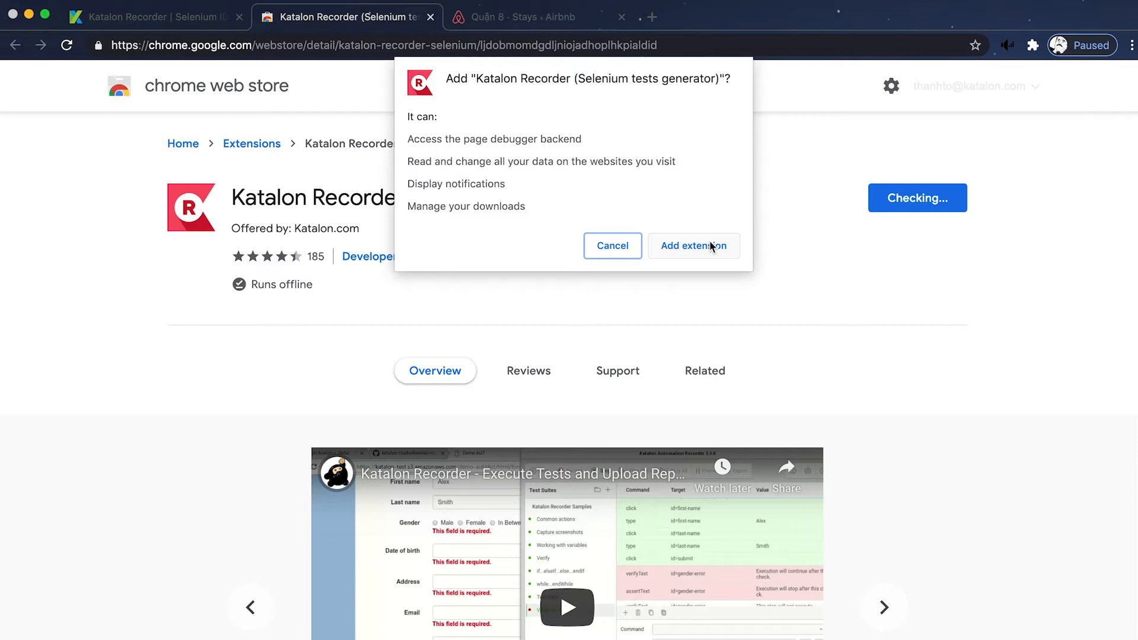
click(538, 16)
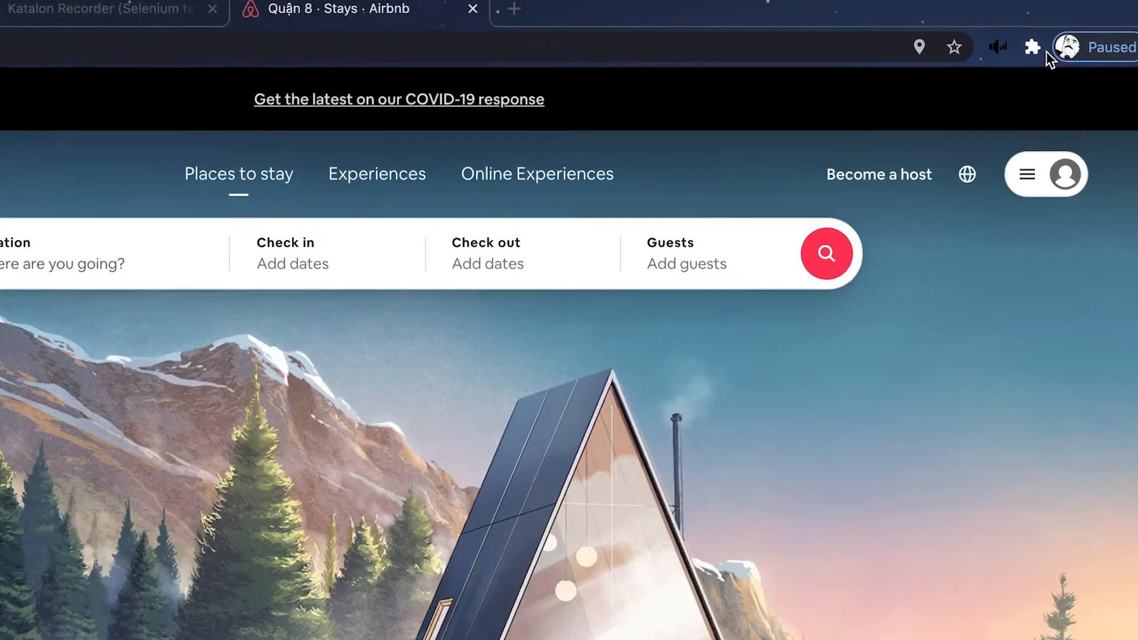
Step: Launch Katalon Recorder from Chrome's extensions menu
click(1031, 47)
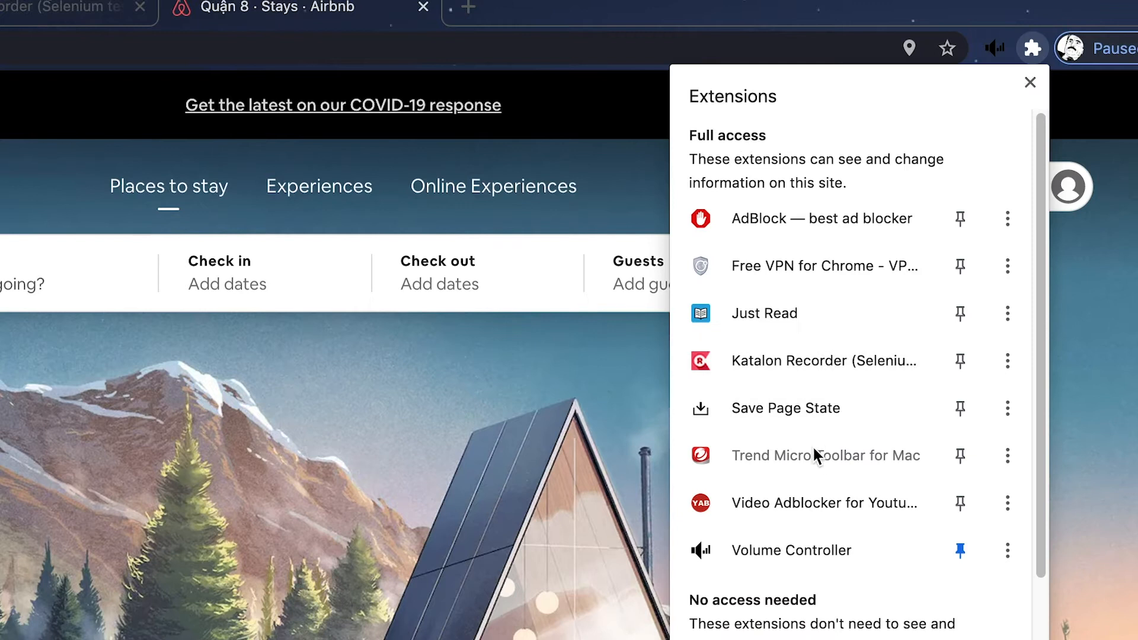
click(824, 361)
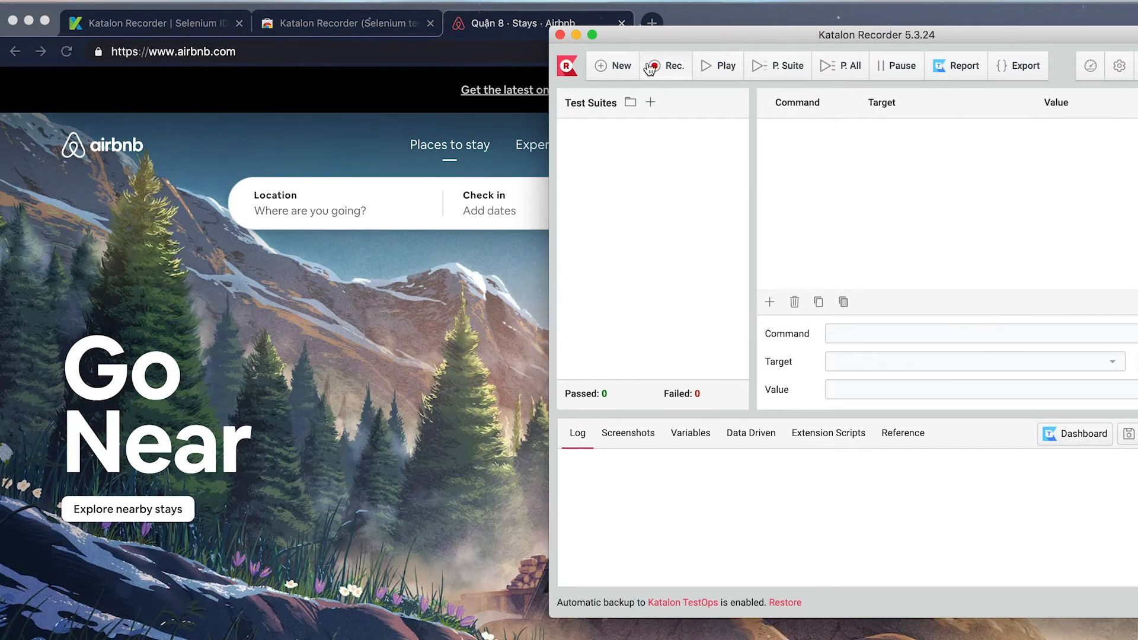
mouse_move(663, 65)
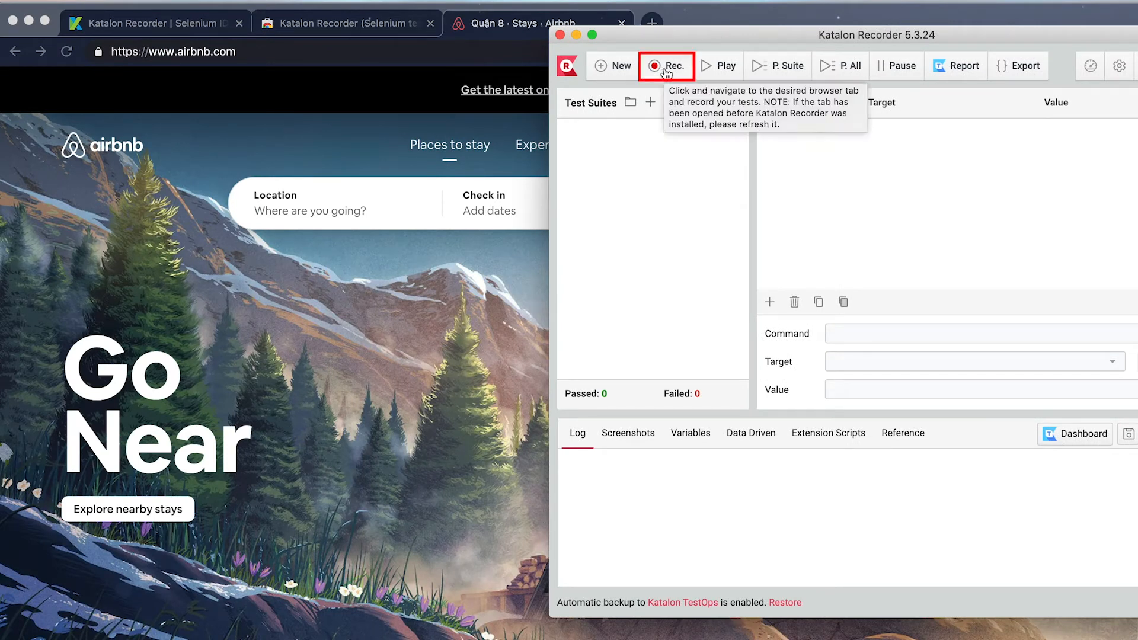
Step: Record an Airbnb nearby-stays search for Jan 19–Feb 25 with one guest
click(665, 66)
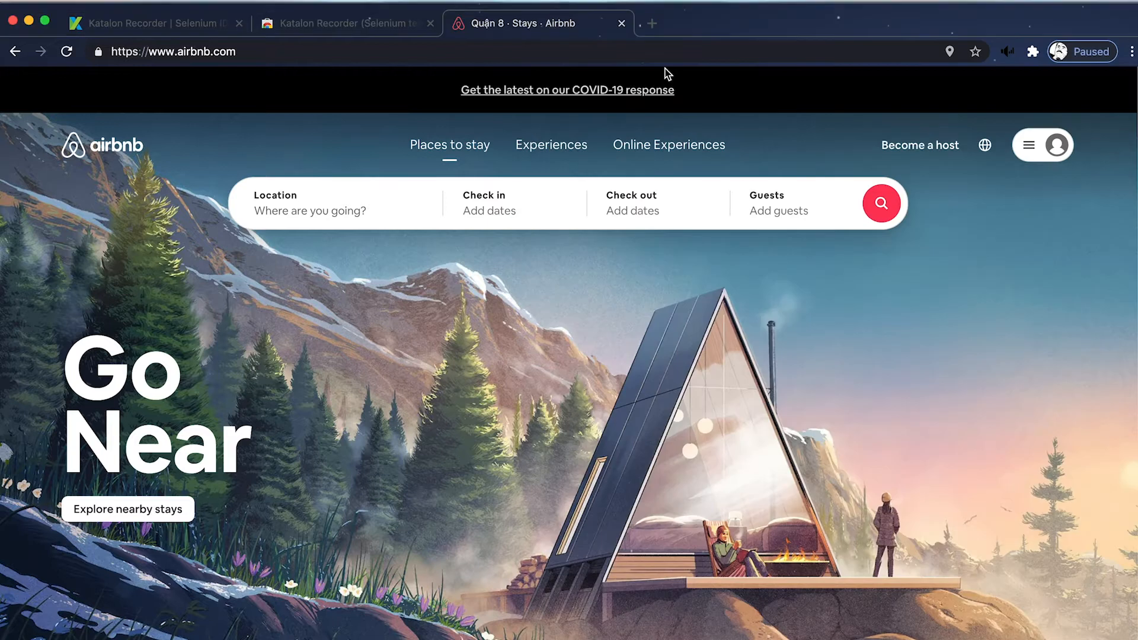
click(309, 203)
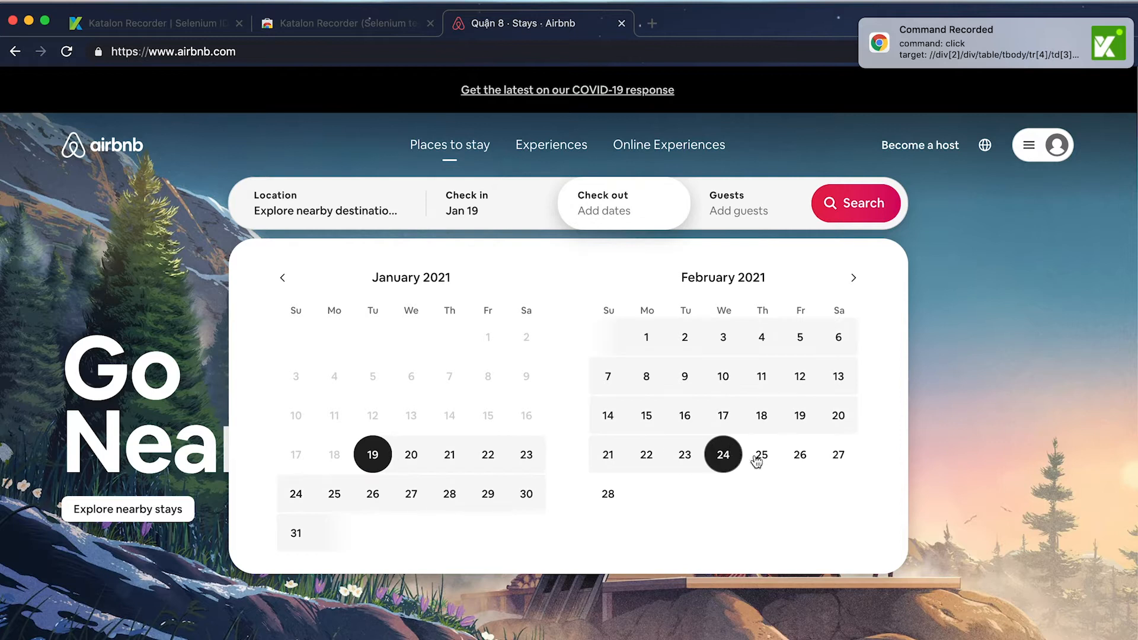
click(761, 454)
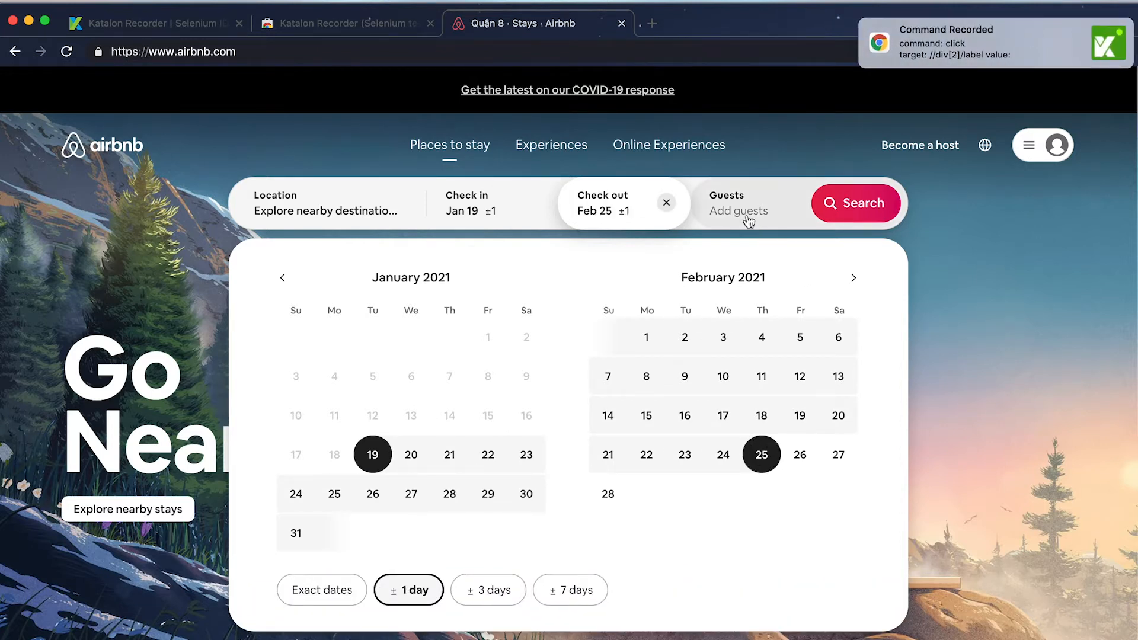
click(738, 203)
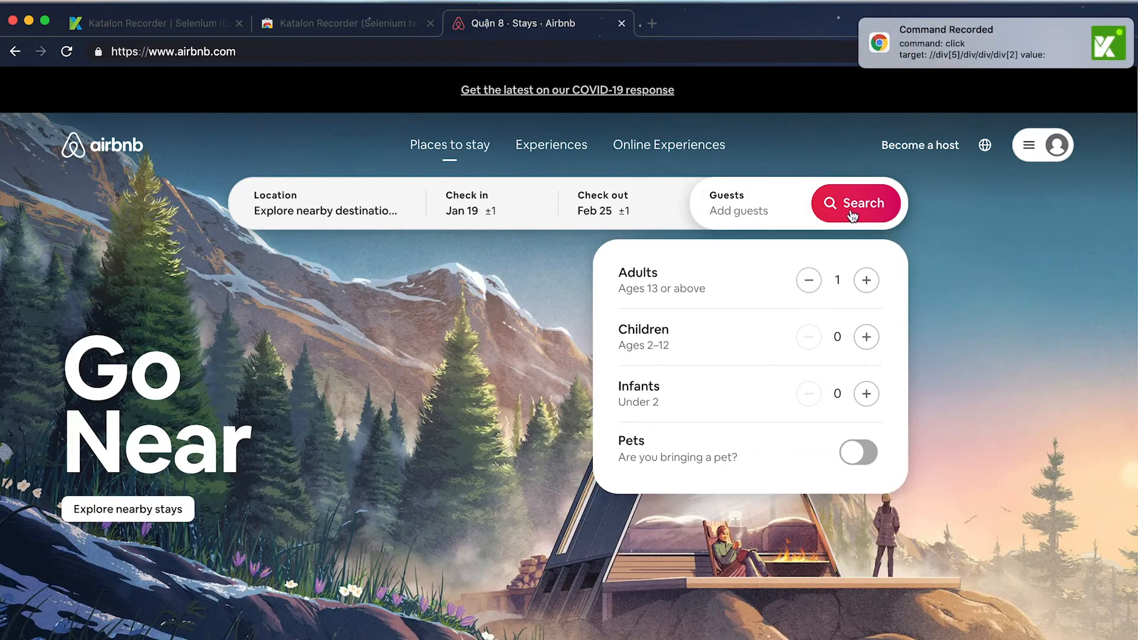
click(856, 203)
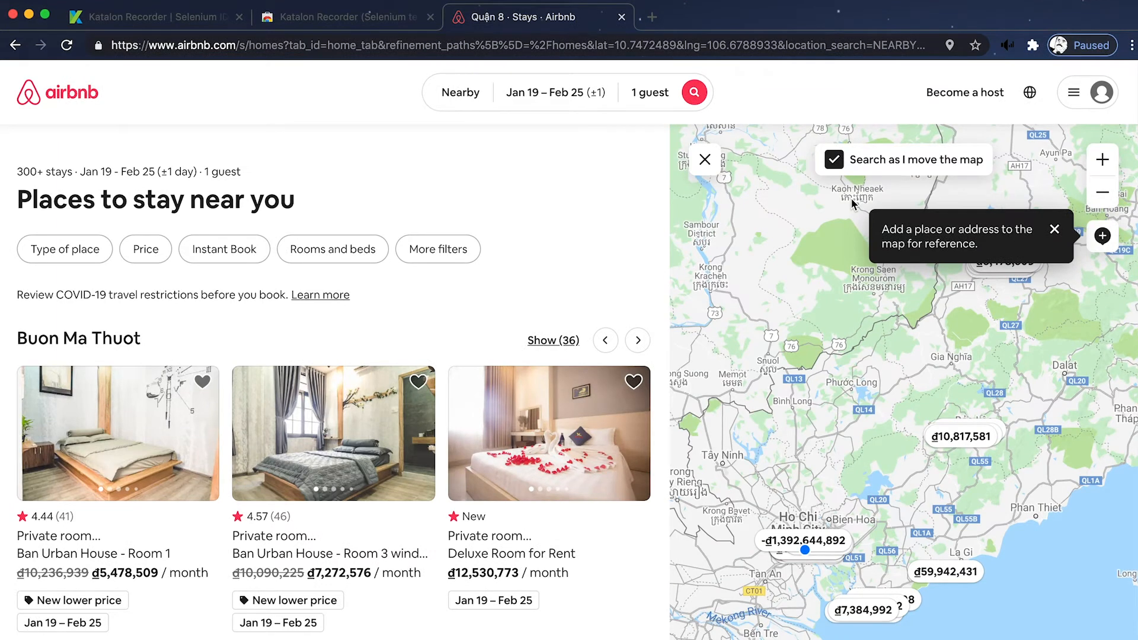
click(1028, 45)
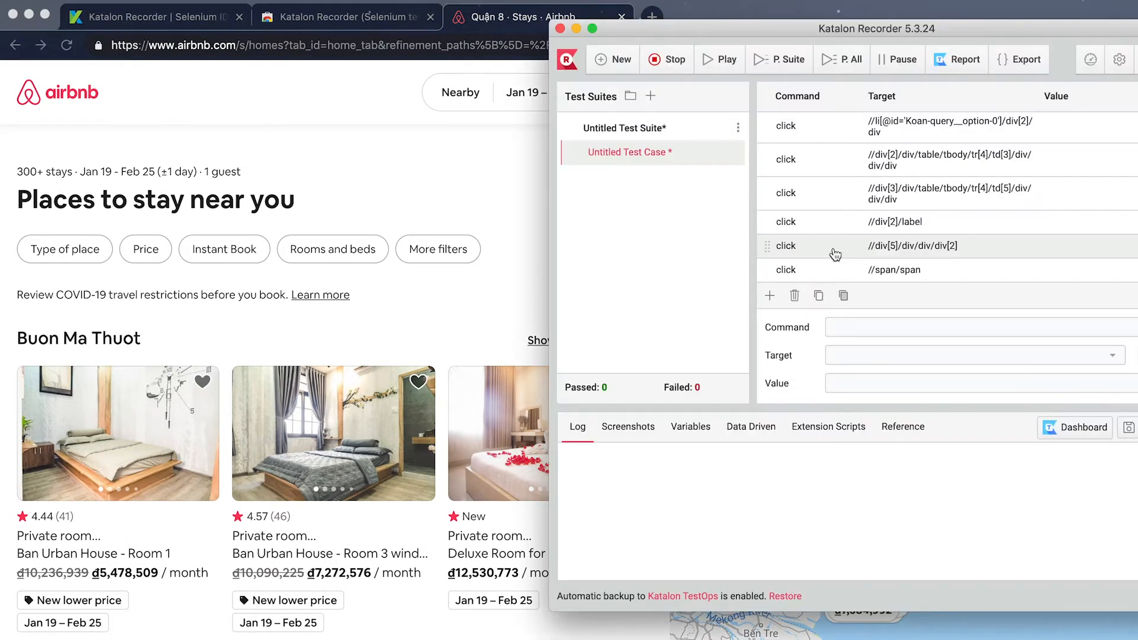
mouse_move(670, 59)
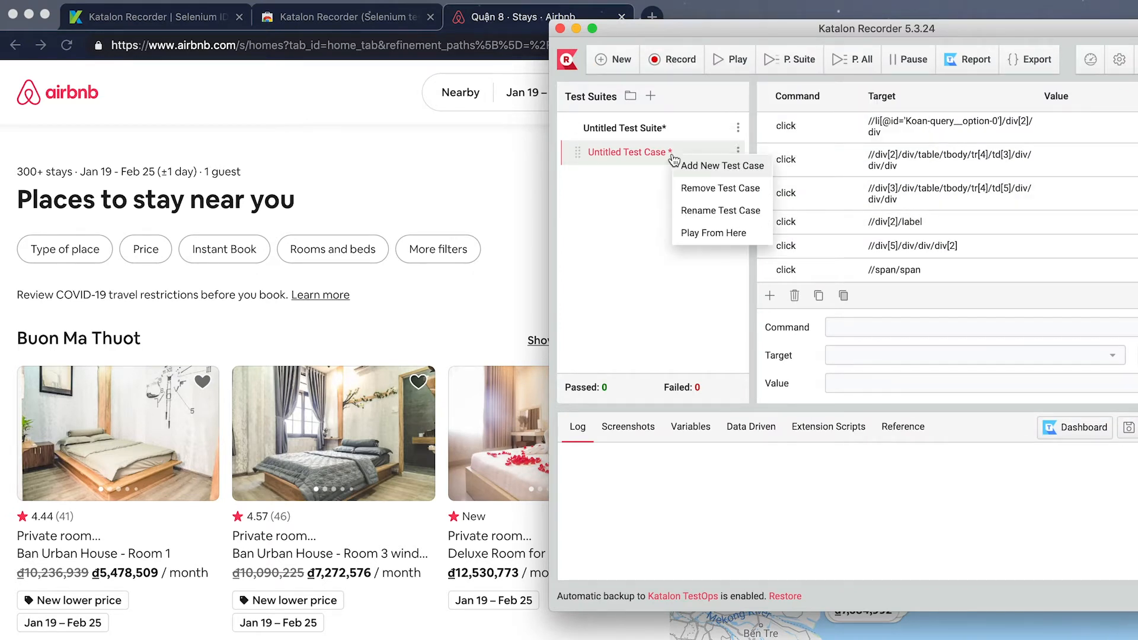
mouse_move(714, 232)
text(Airbnb)
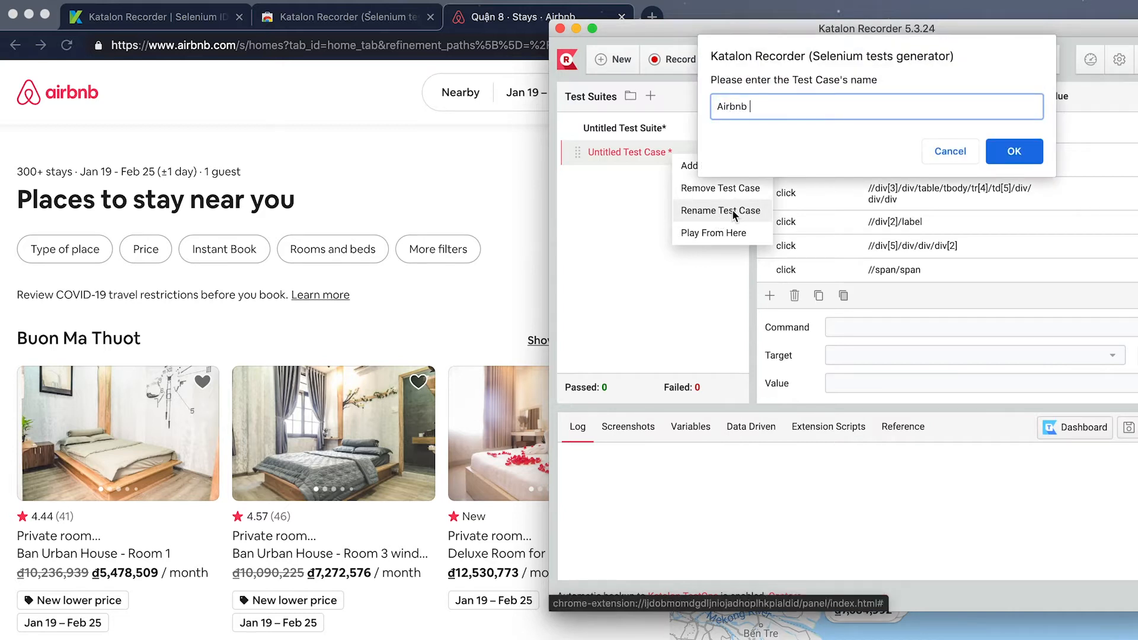
Step: Confirm renaming the test case to Airbnb
click(1012, 151)
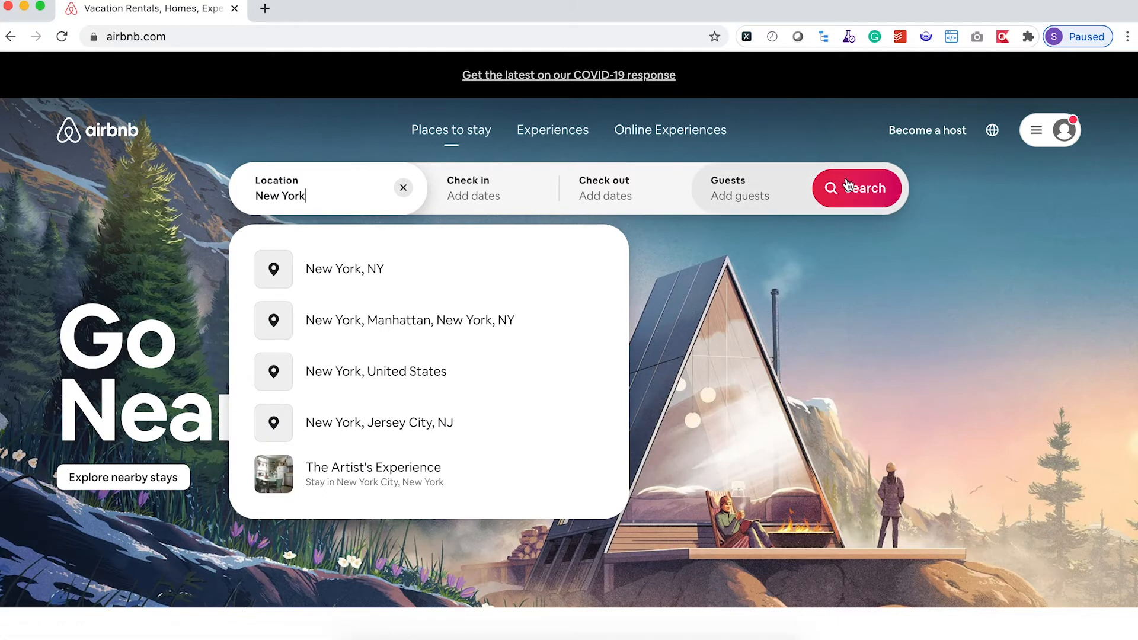
Step: Search Airbnb for stays in New York
click(857, 187)
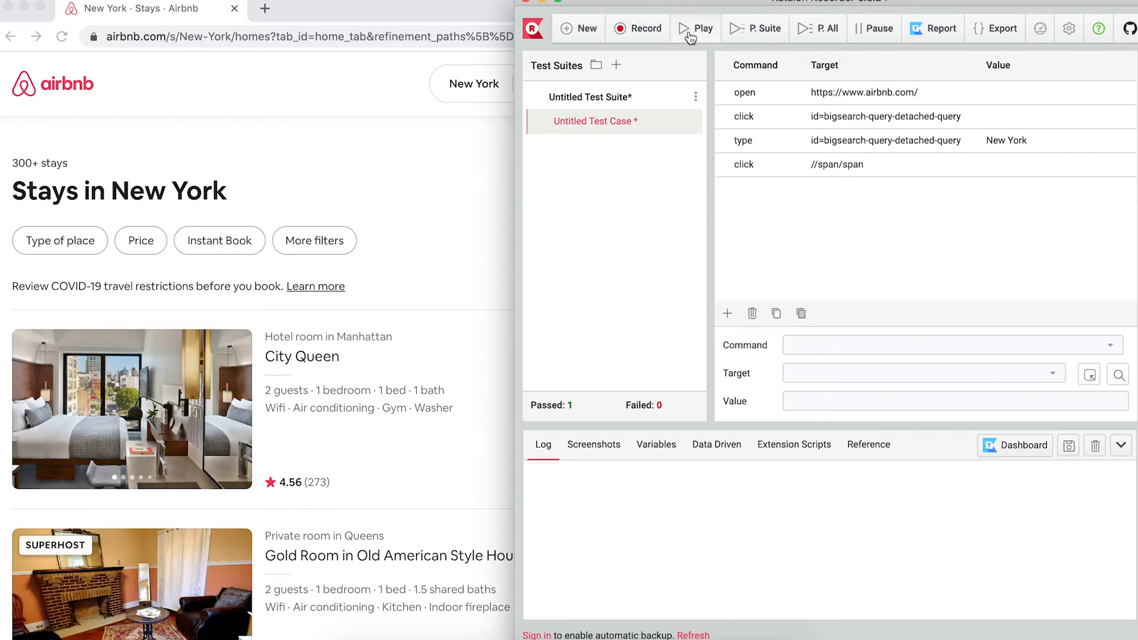
Step: Replay the four-step New York search test case until it passes
click(694, 29)
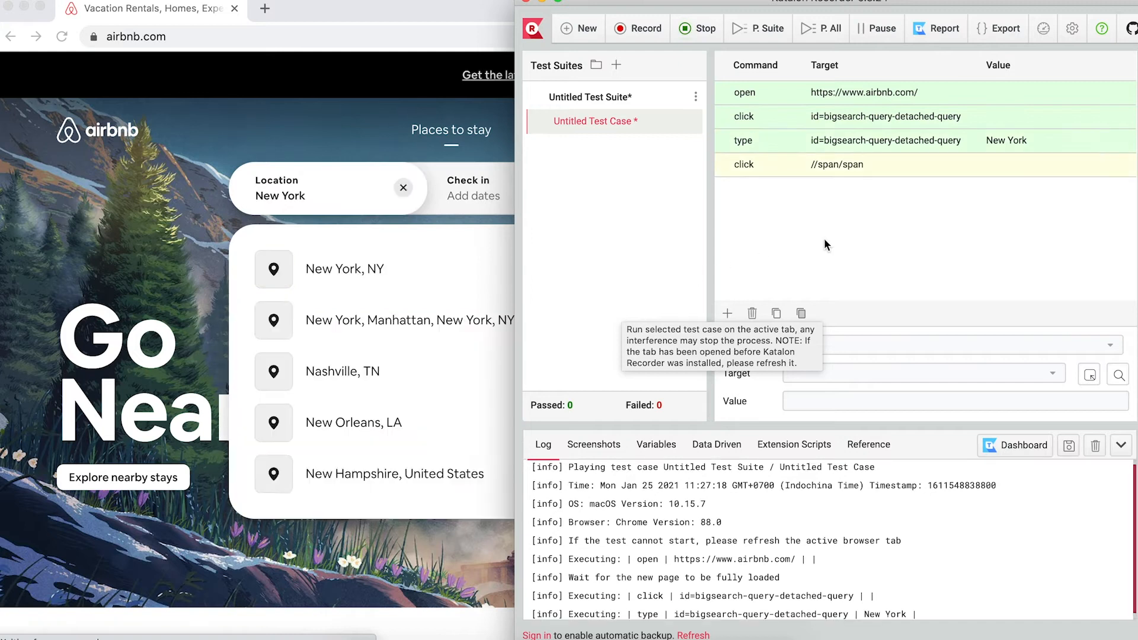
click(694, 28)
text([)
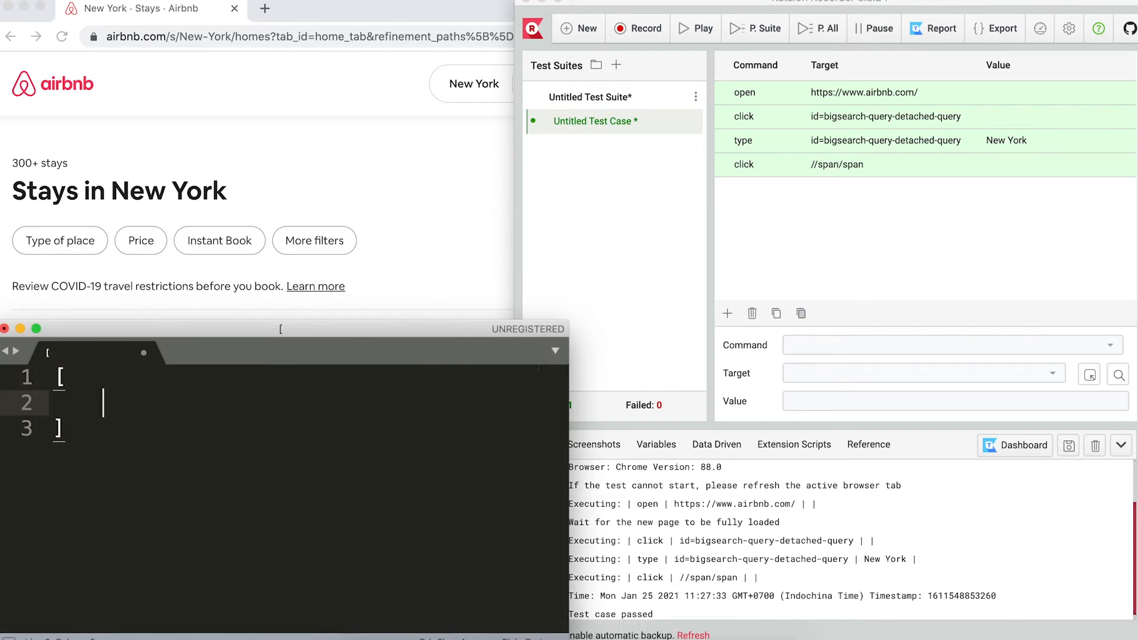
Step: Write the New York, Miami, Atlanta city JSON and save it as testdata.json in Downloads
text({})
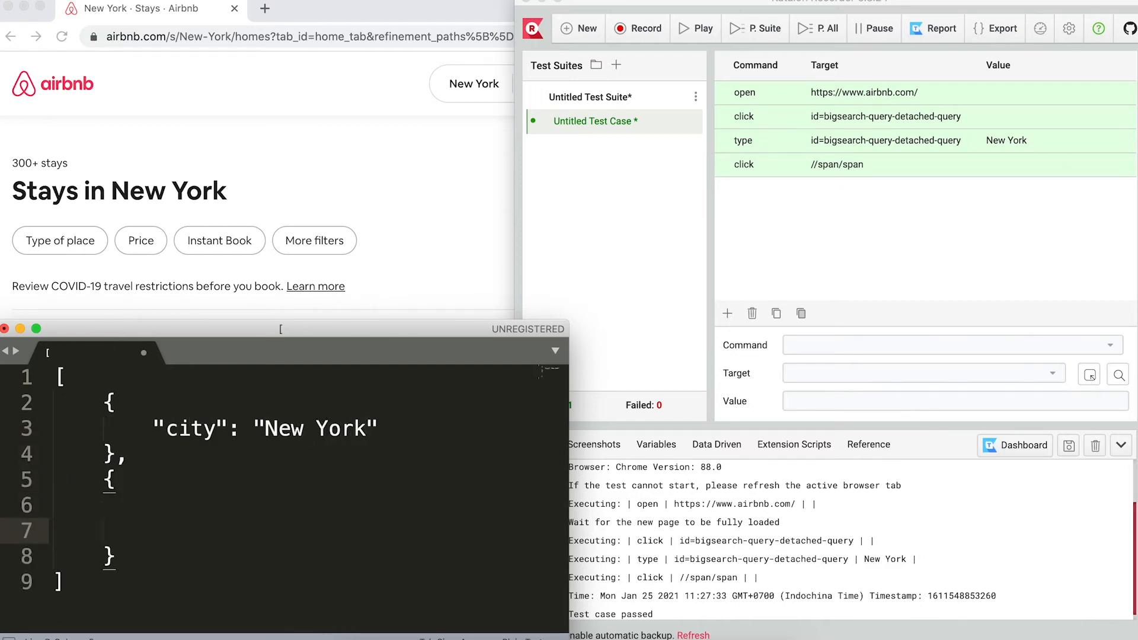
text("city")
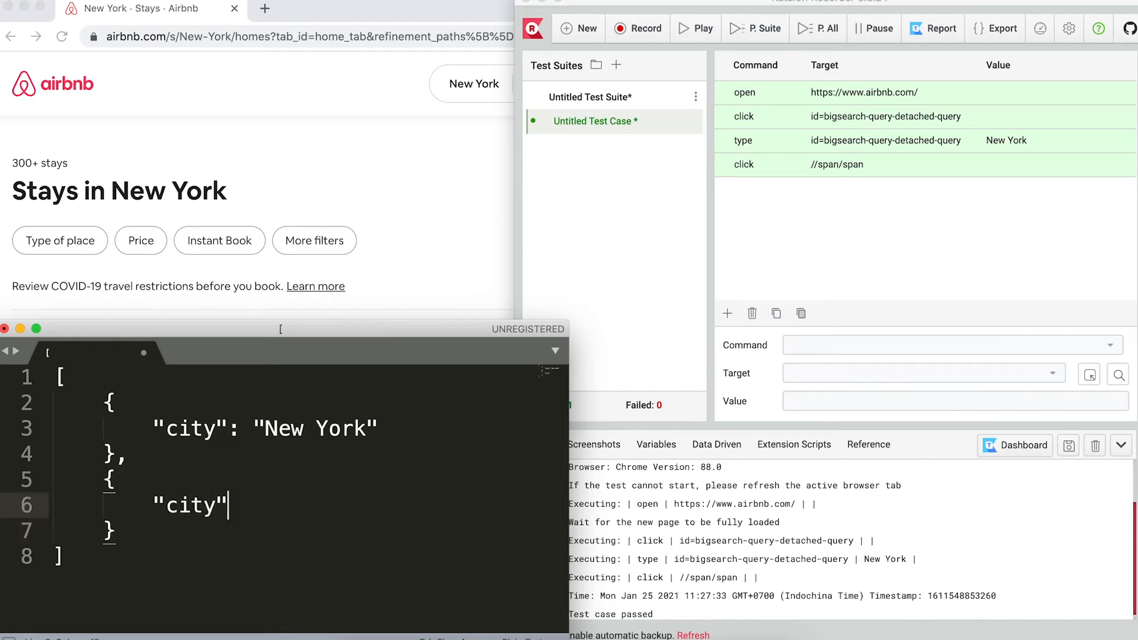
text(Miami")
text(testdata.json)
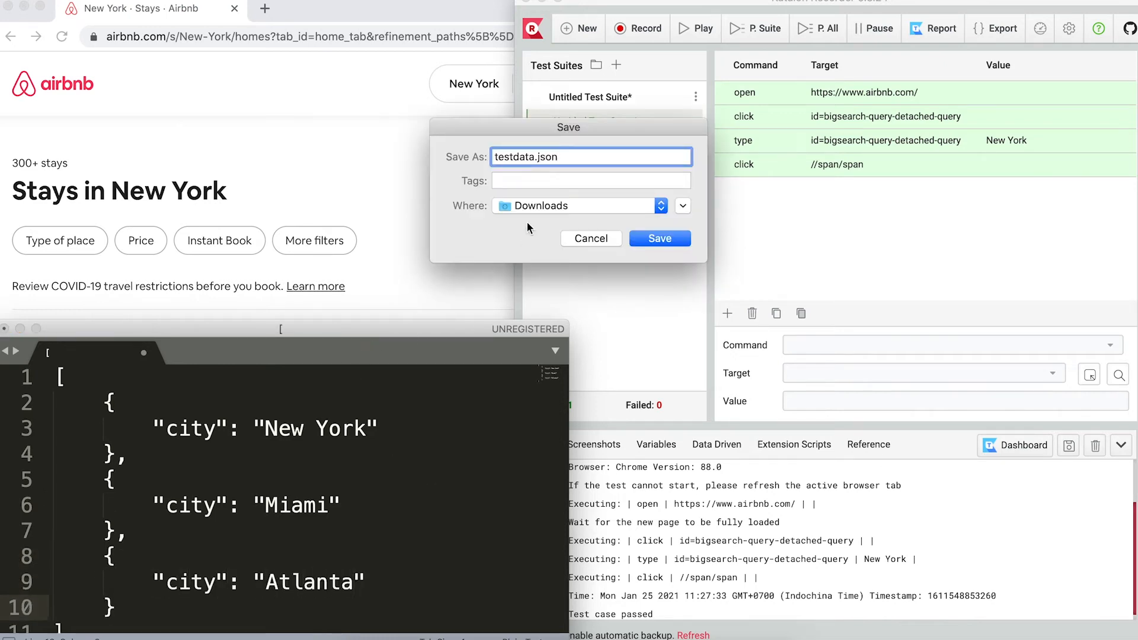
click(591, 156)
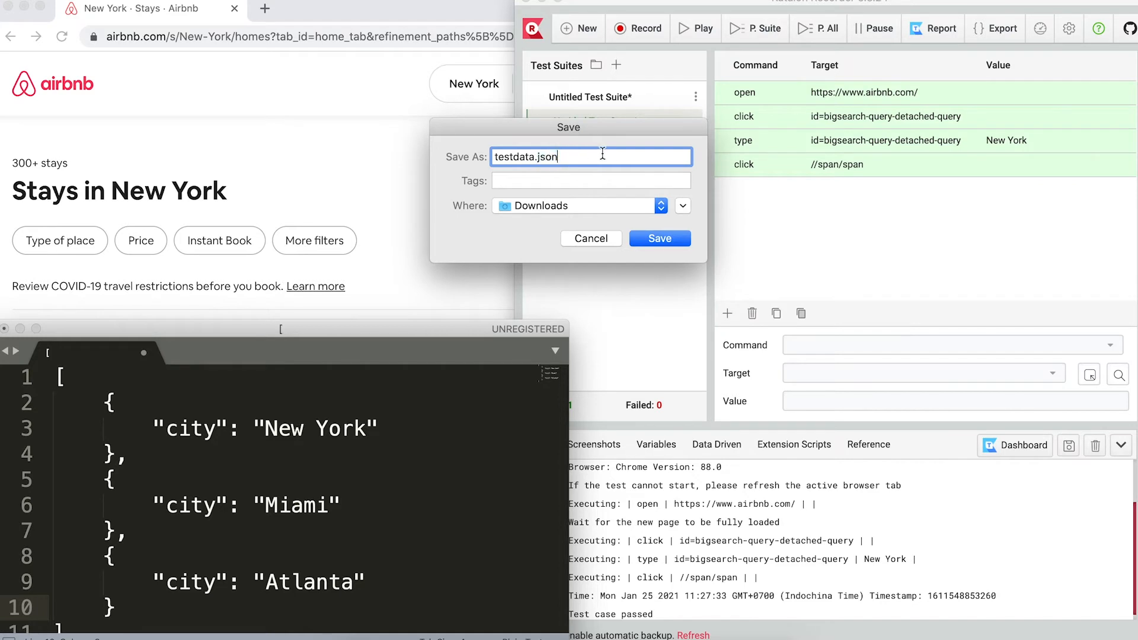
click(658, 239)
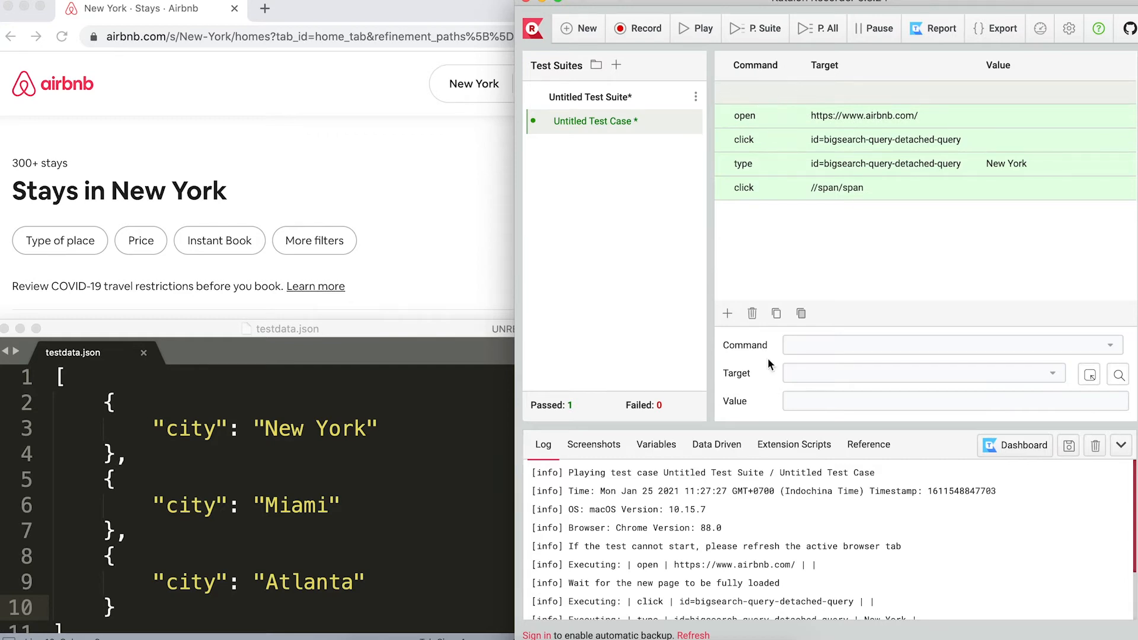
Step: Wrap the steps in loadVars testdata.json and endLoadVars, and set the type value to ${city}
text(loa)
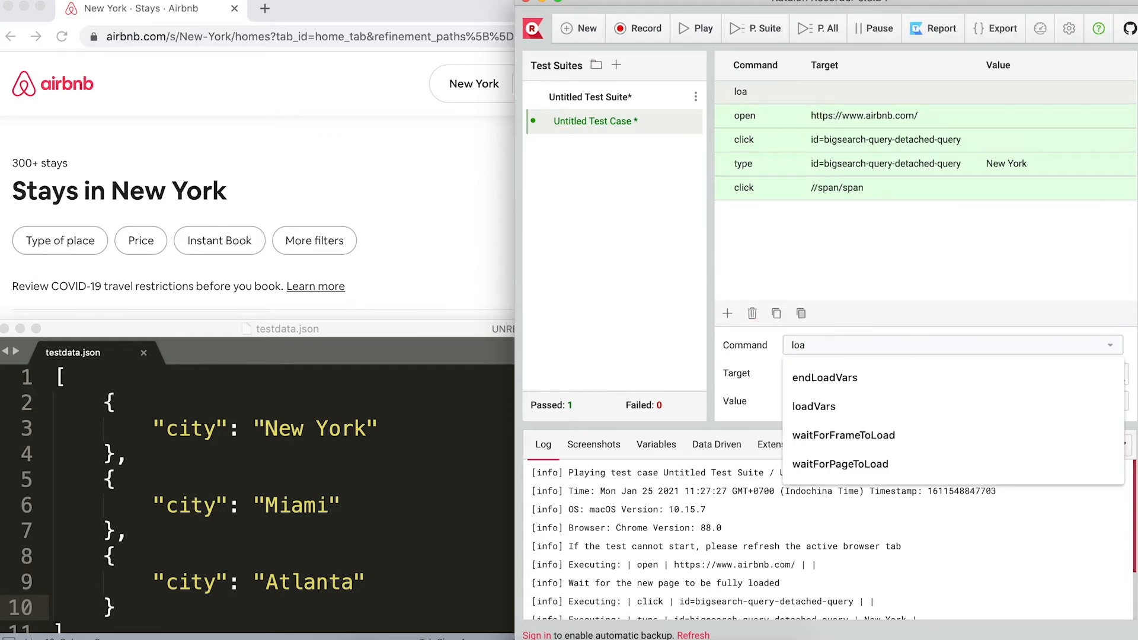
click(814, 407)
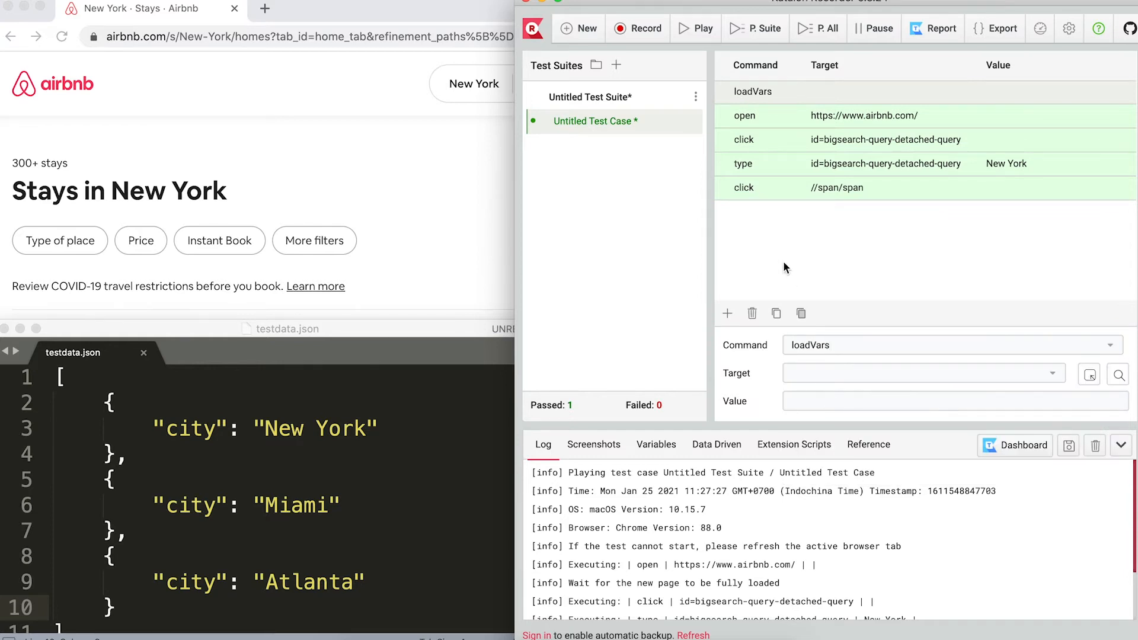
text(testdata.json)
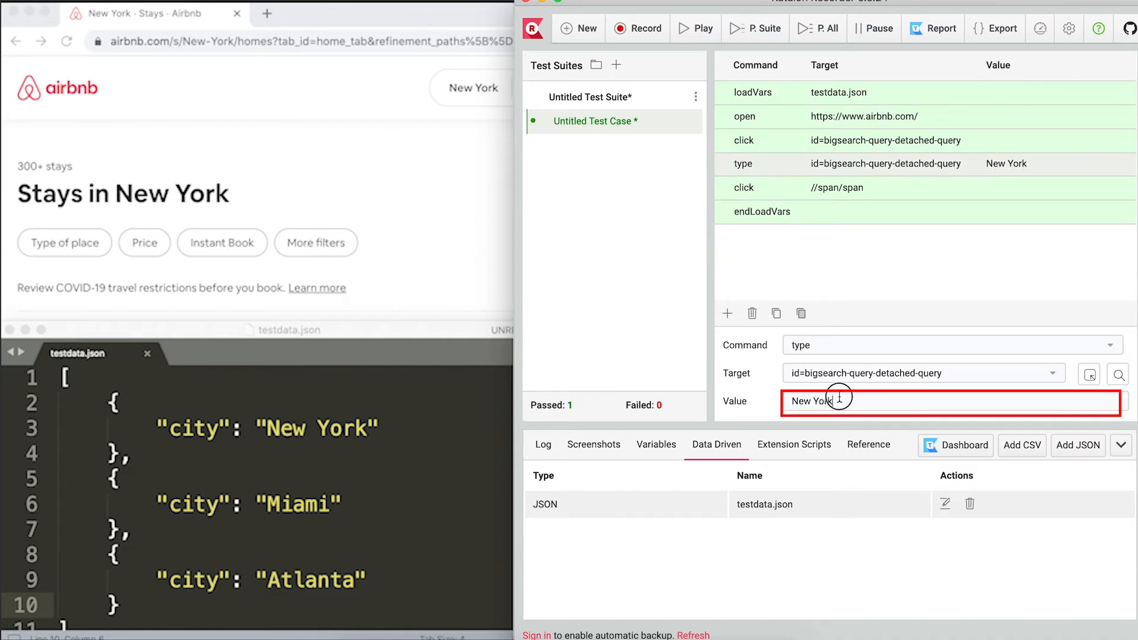
text(${city)
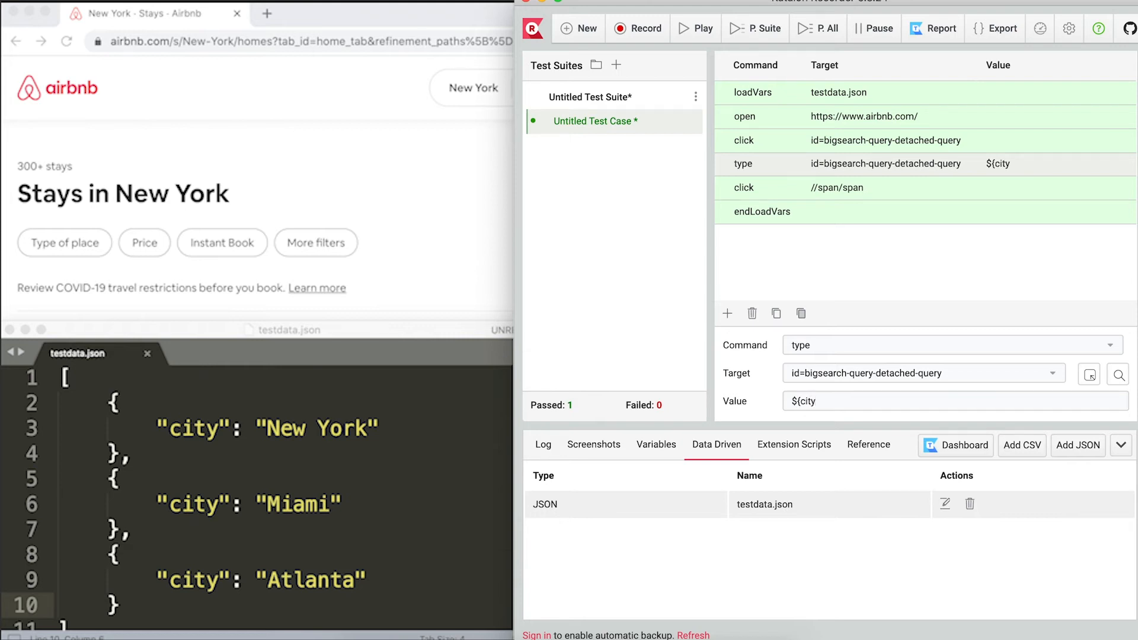
mouse_move(899, 276)
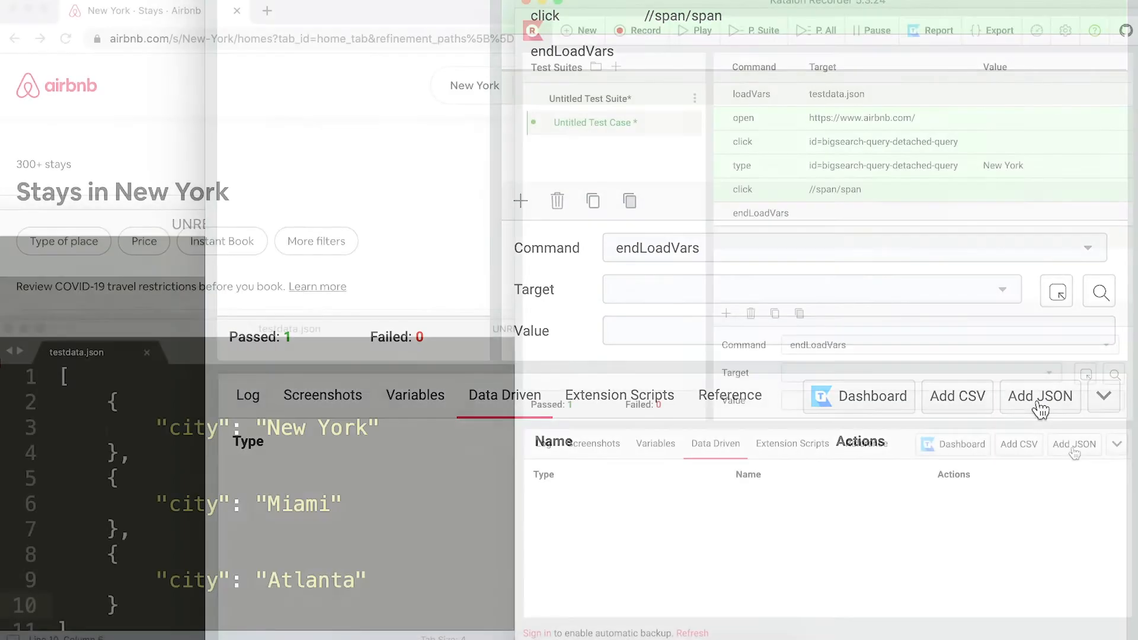
Step: Attach testdata.json as JSON data and run the data-driven test
click(1039, 396)
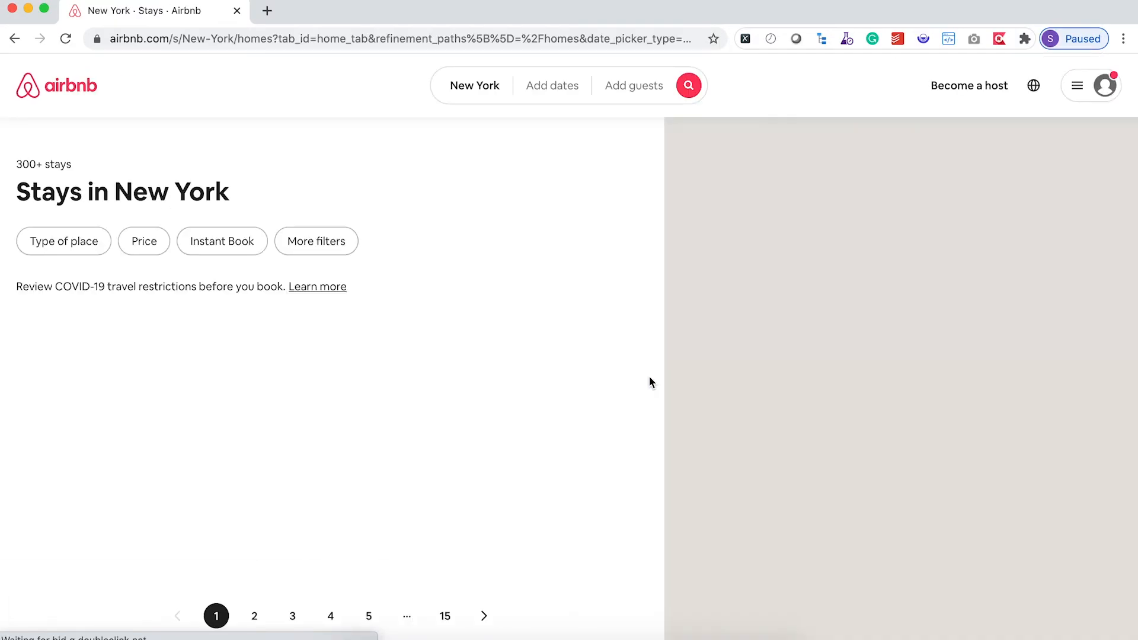
click(55, 85)
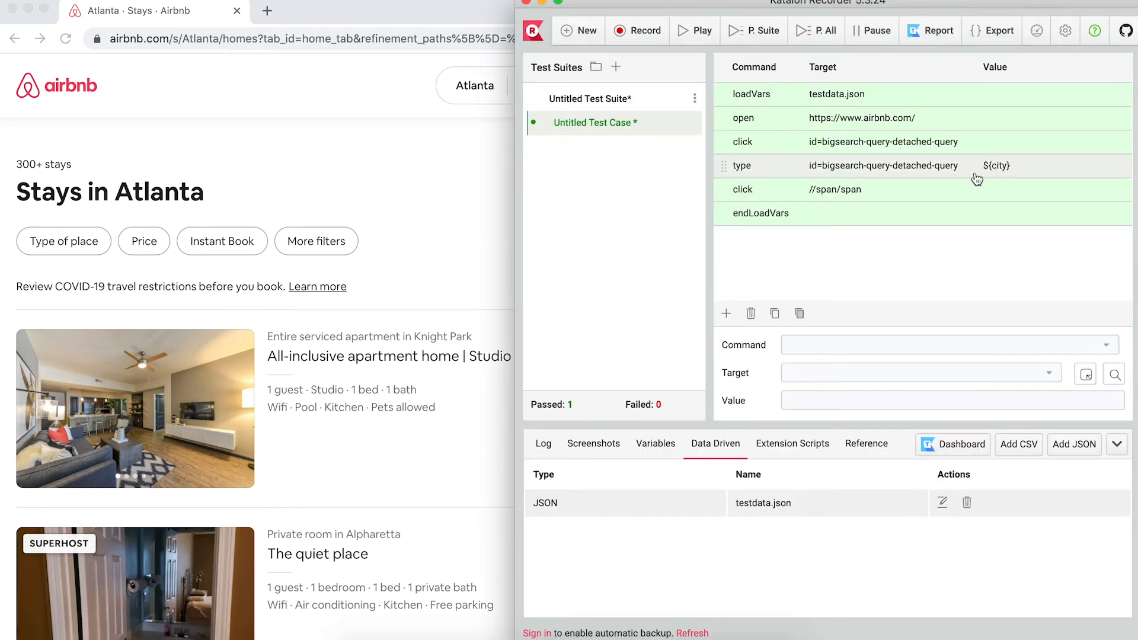
Step: Check that the city variable holds Atlanta, return to Data Driven, and replay the test
click(654, 443)
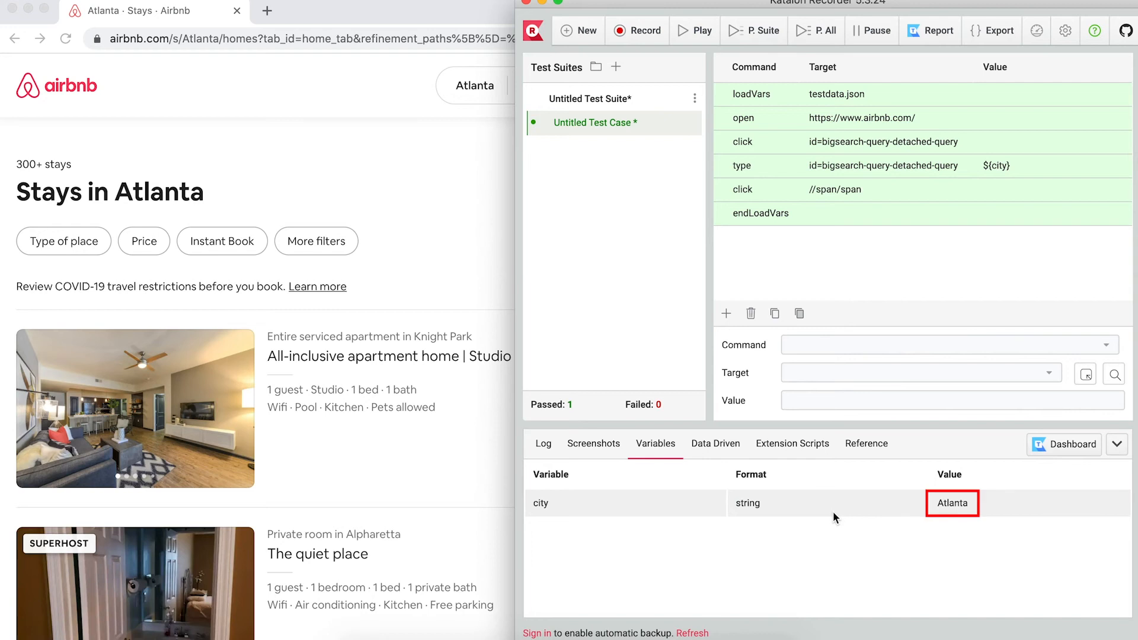
click(714, 443)
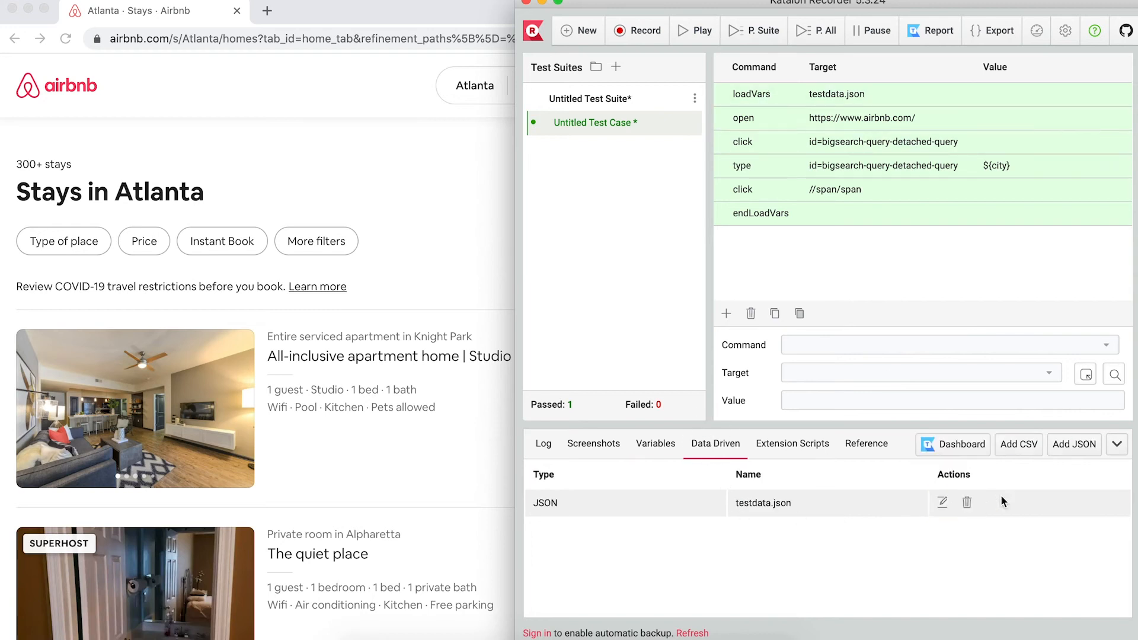
mouse_move(801, 512)
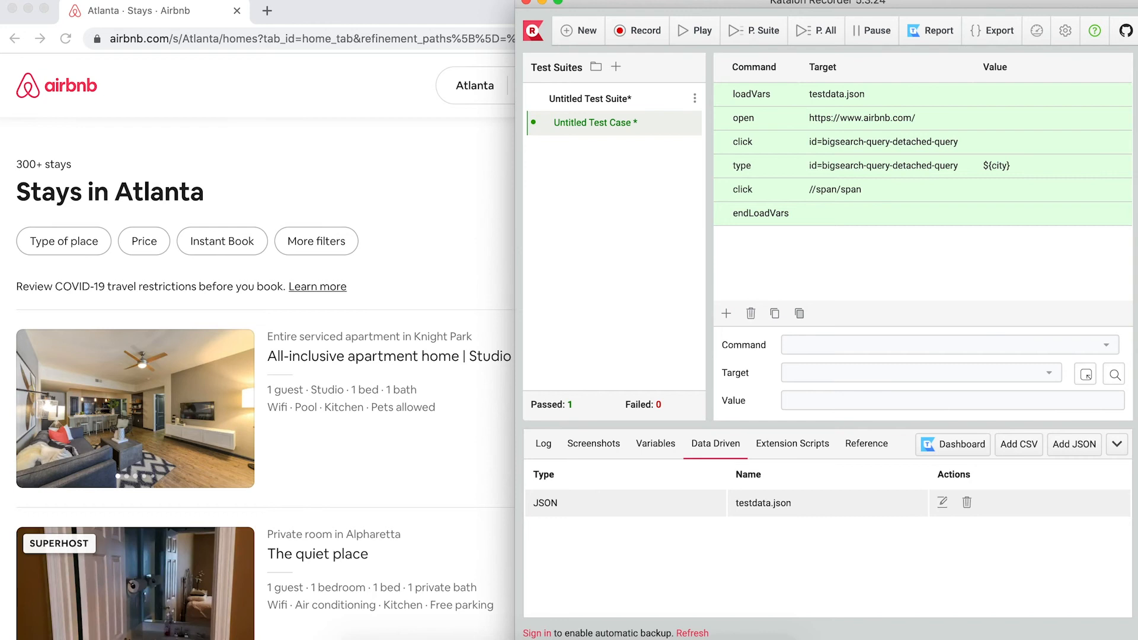
click(692, 30)
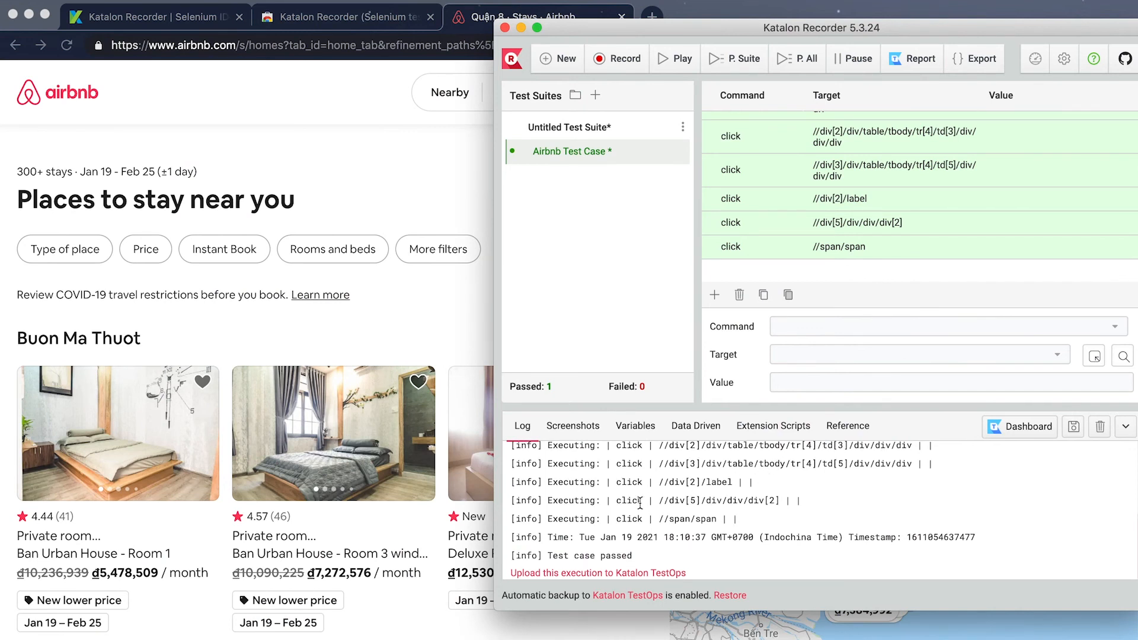
mouse_move(902, 72)
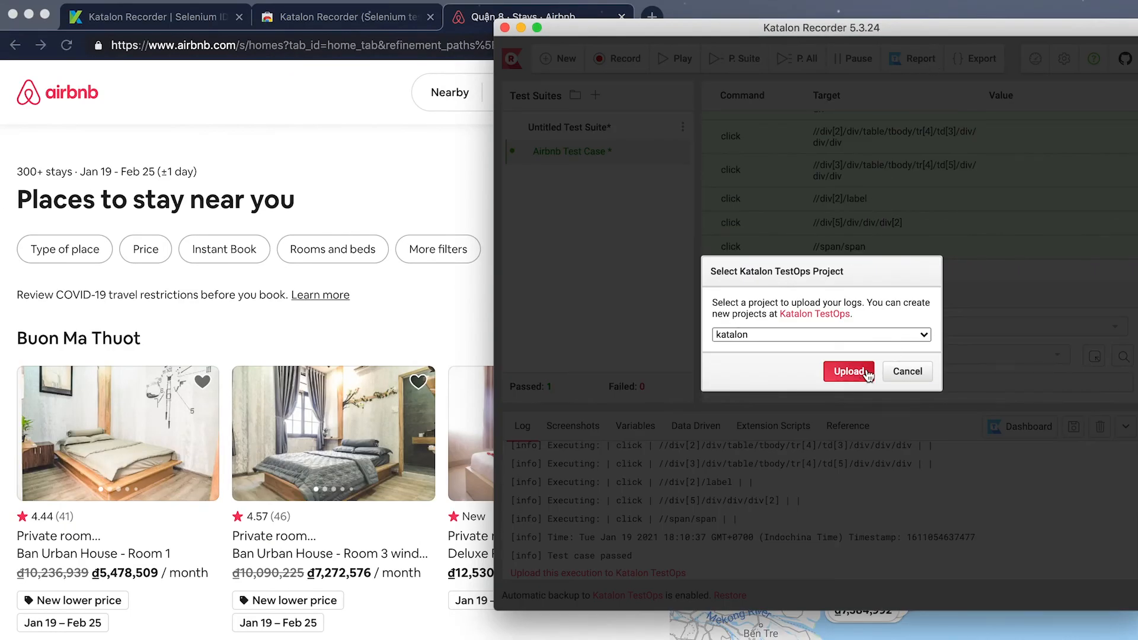
Step: Upload the passed execution log to the katalon project in Katalon TestOps
click(848, 371)
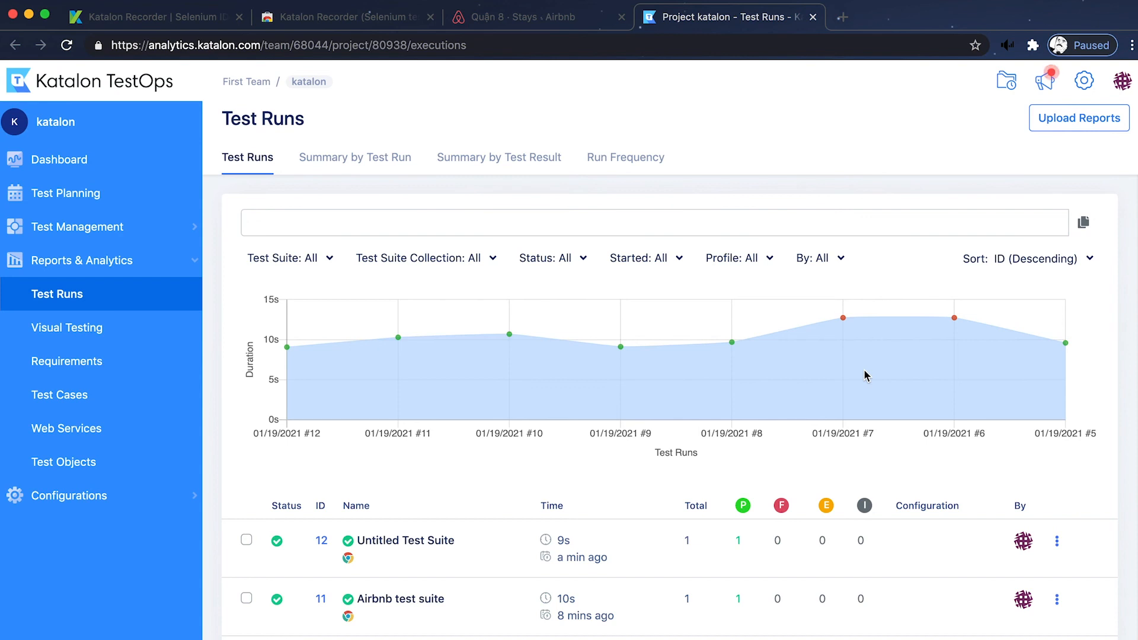
mouse_move(1116, 355)
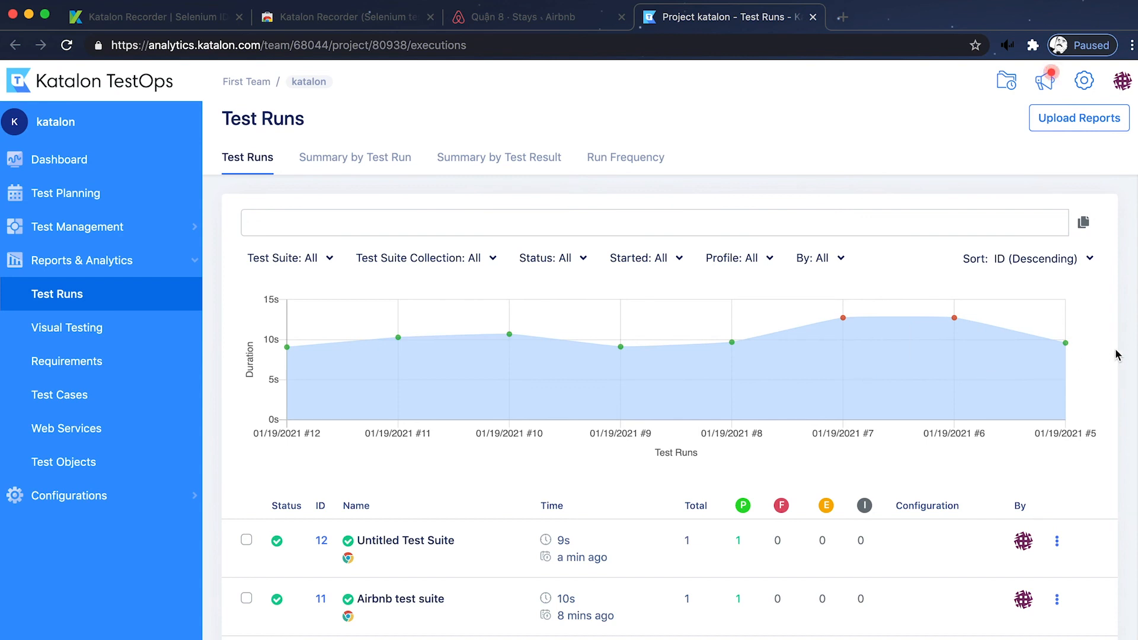
Step: Scroll the Test Runs page to review the run duration chart and passed runs
scroll(down, 3)
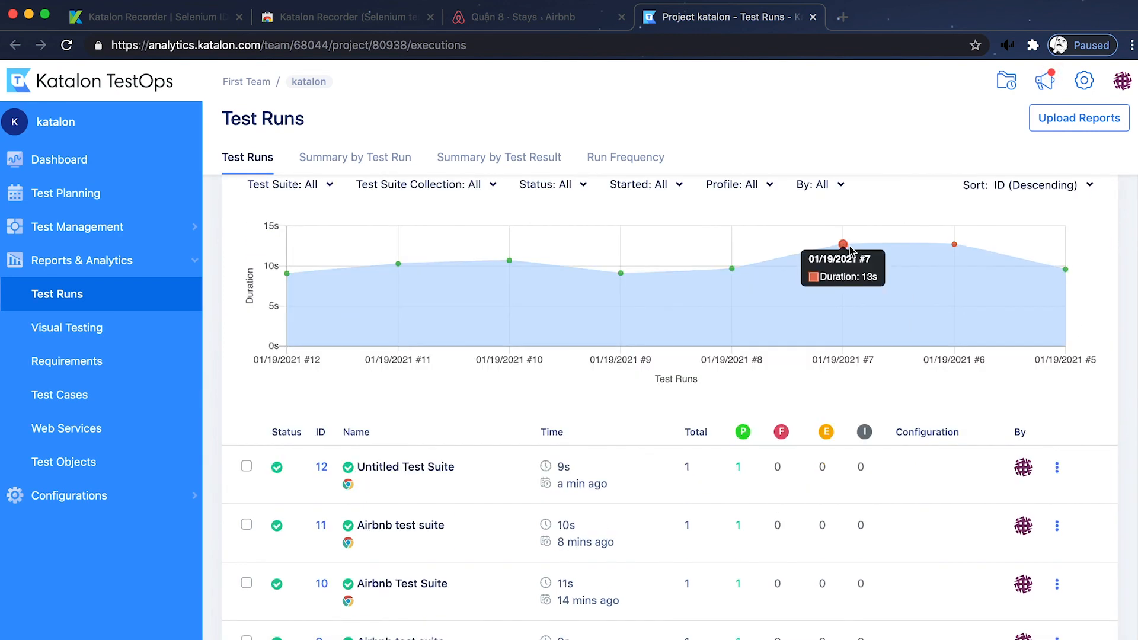
mouse_move(953, 245)
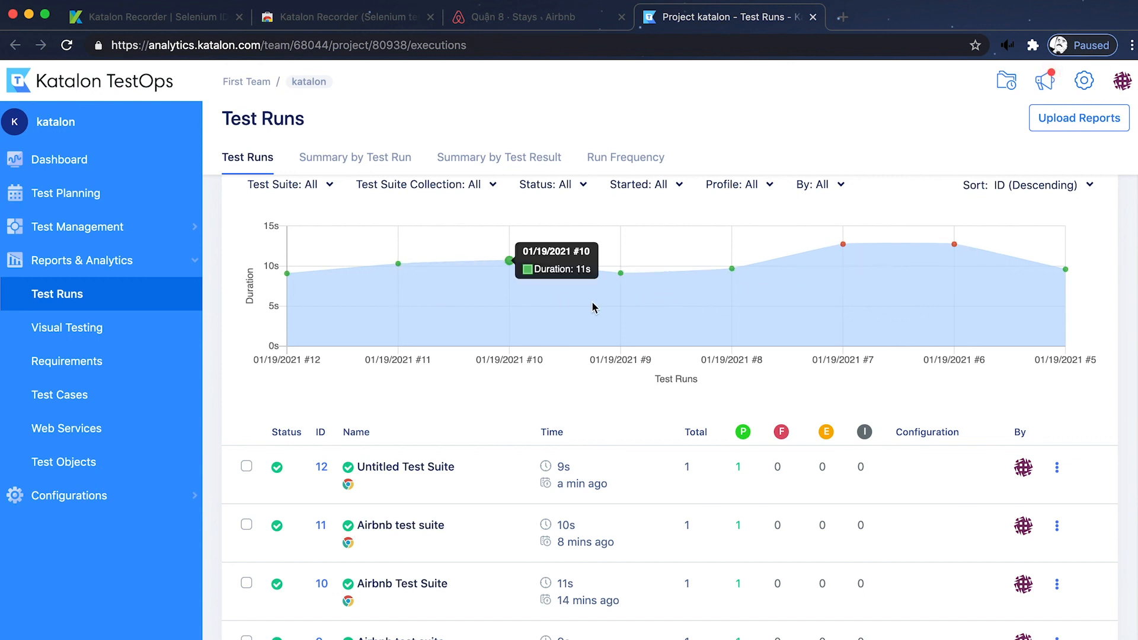
mouse_move(732, 269)
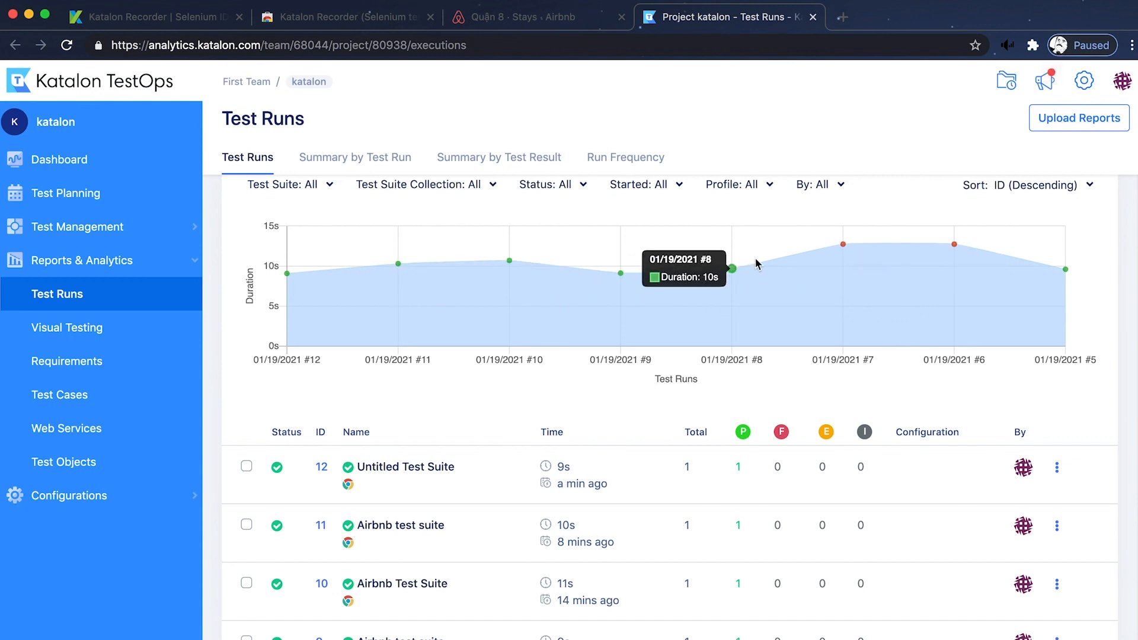
mouse_move(842, 245)
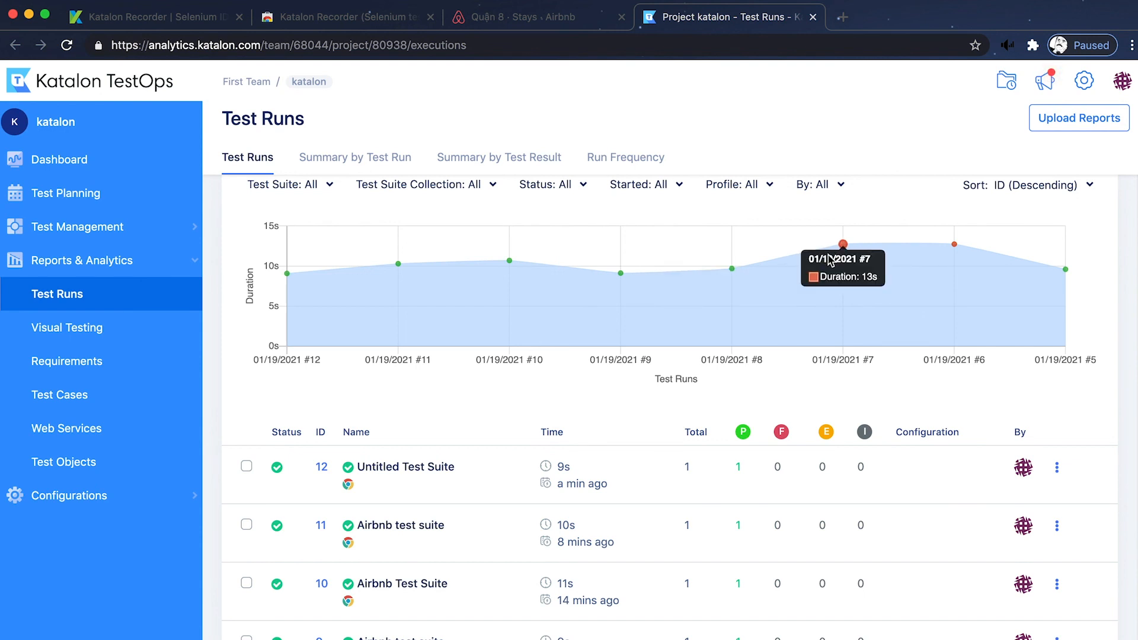
mouse_move(1022, 137)
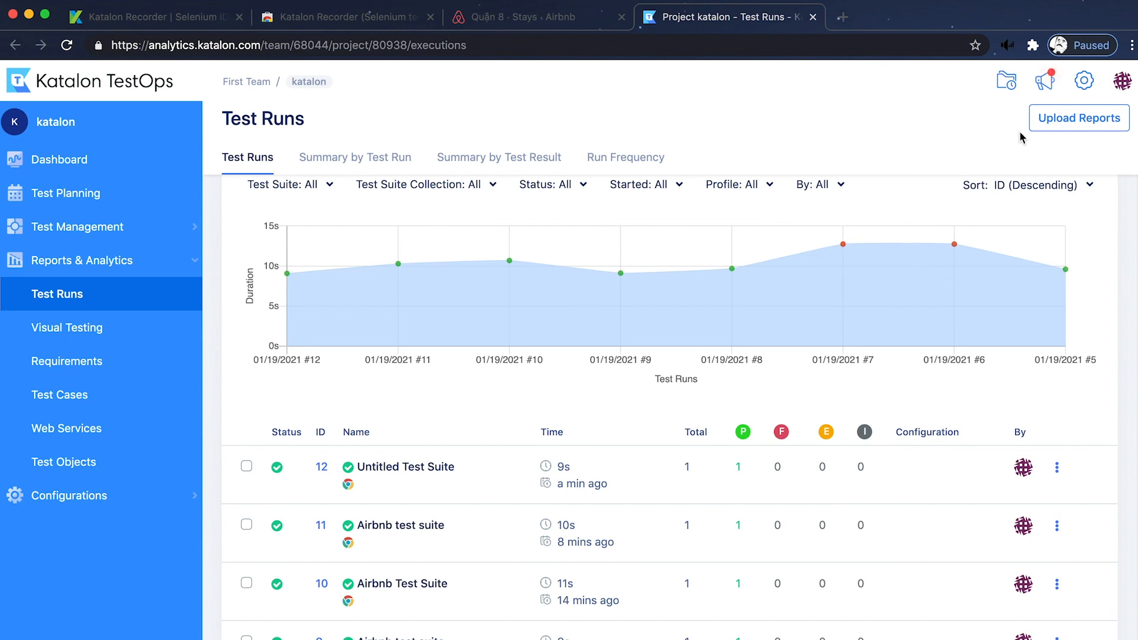